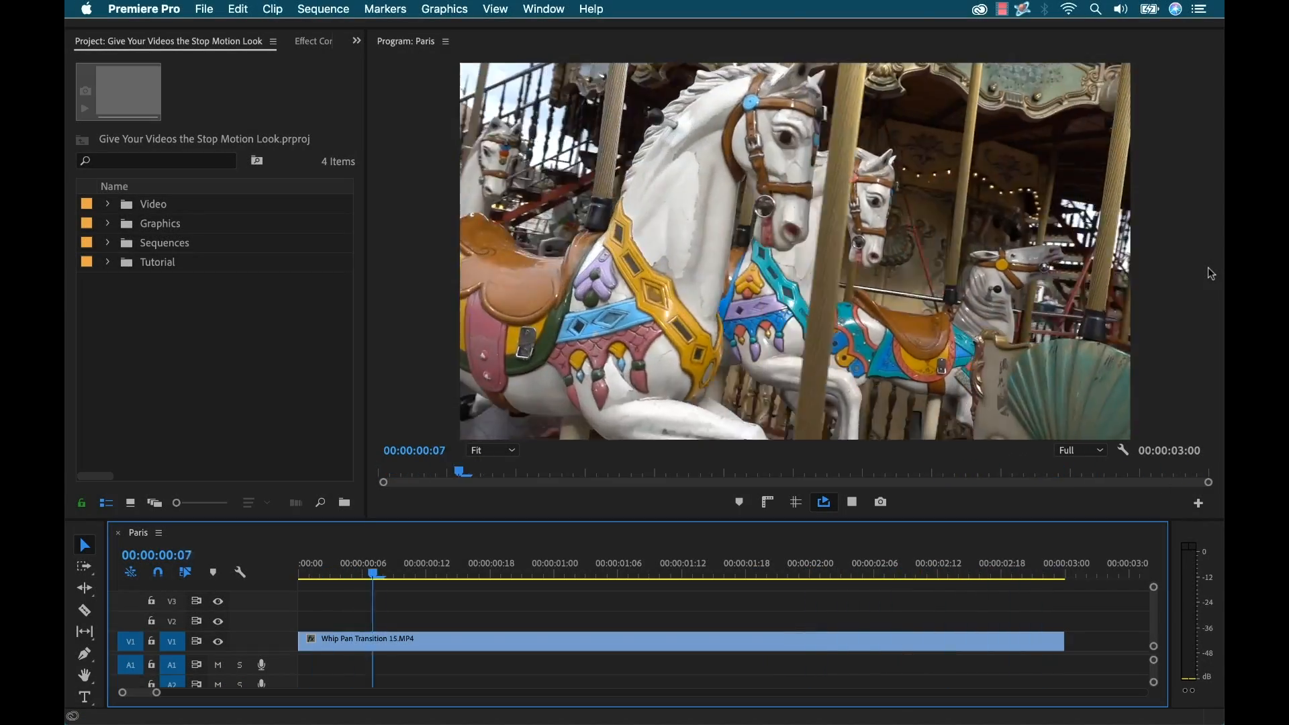
# - Preview the carousel clip, then locate Posterize Time under Video Effects > Time by searching 'post'
pyautogui.click(883, 563)
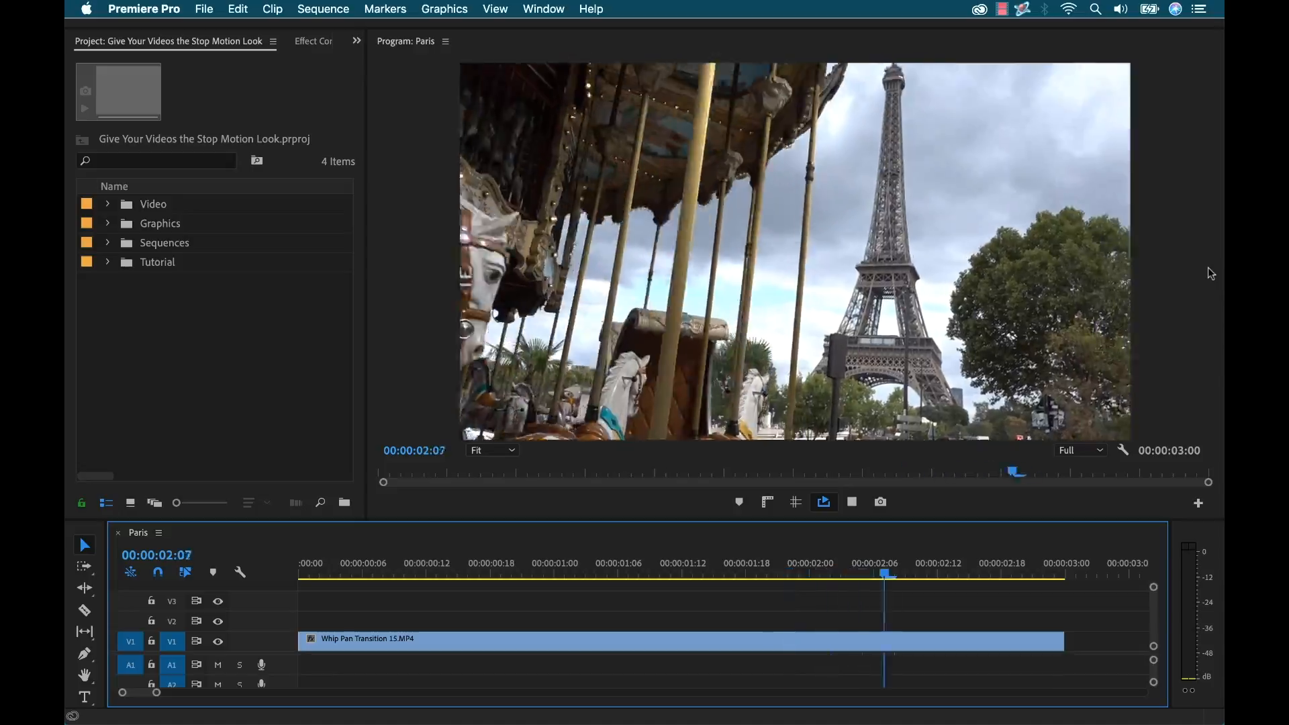
pyautogui.click(543, 9)
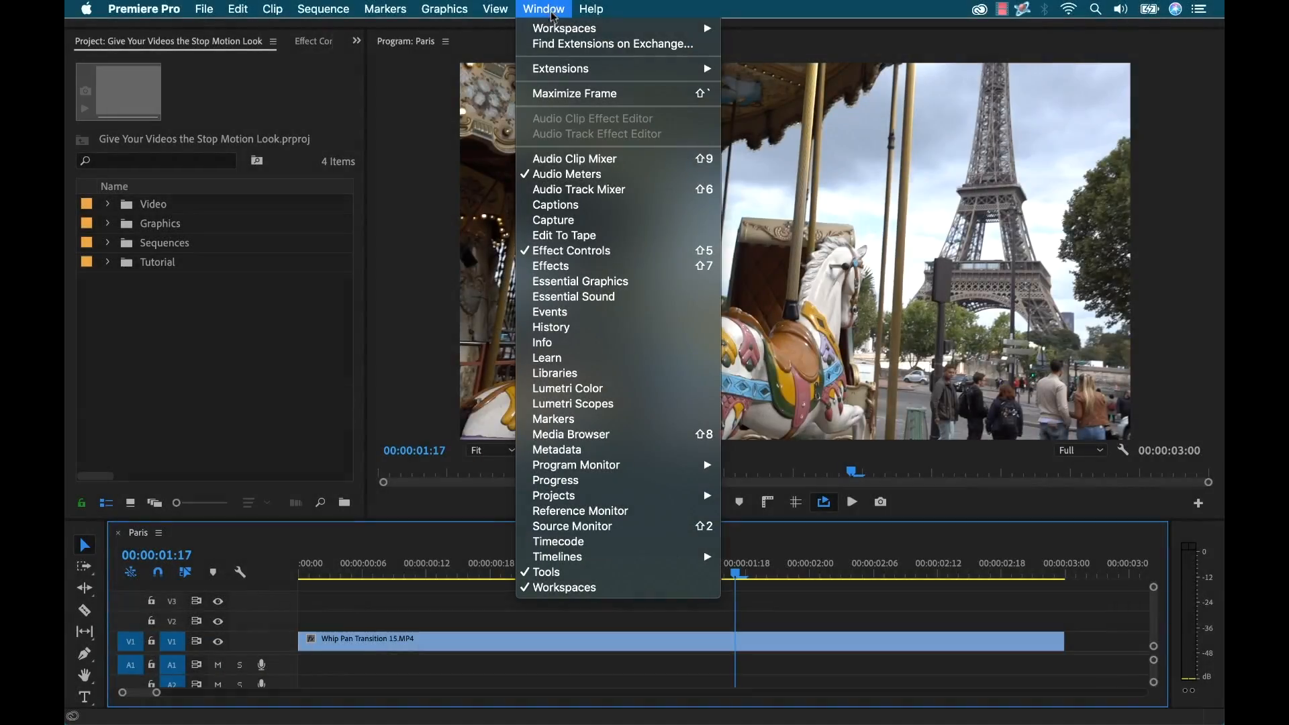
pyautogui.click(550, 266)
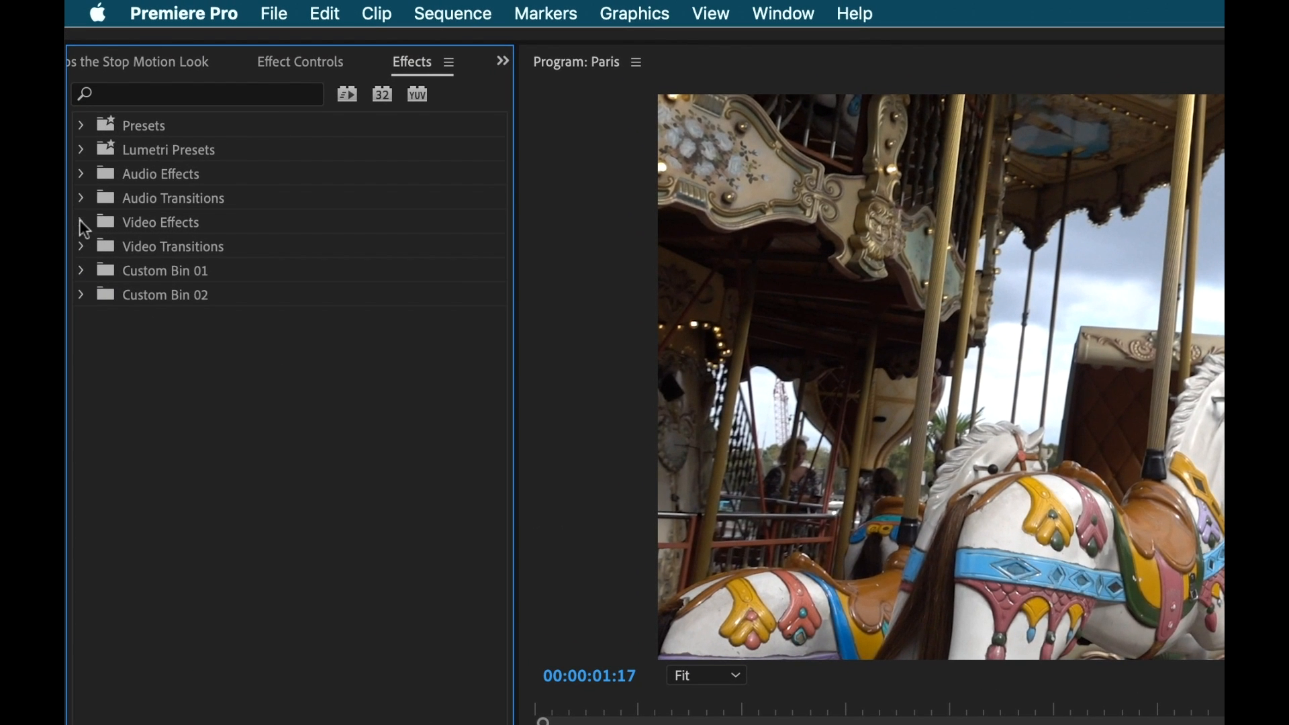
pyautogui.click(80, 222)
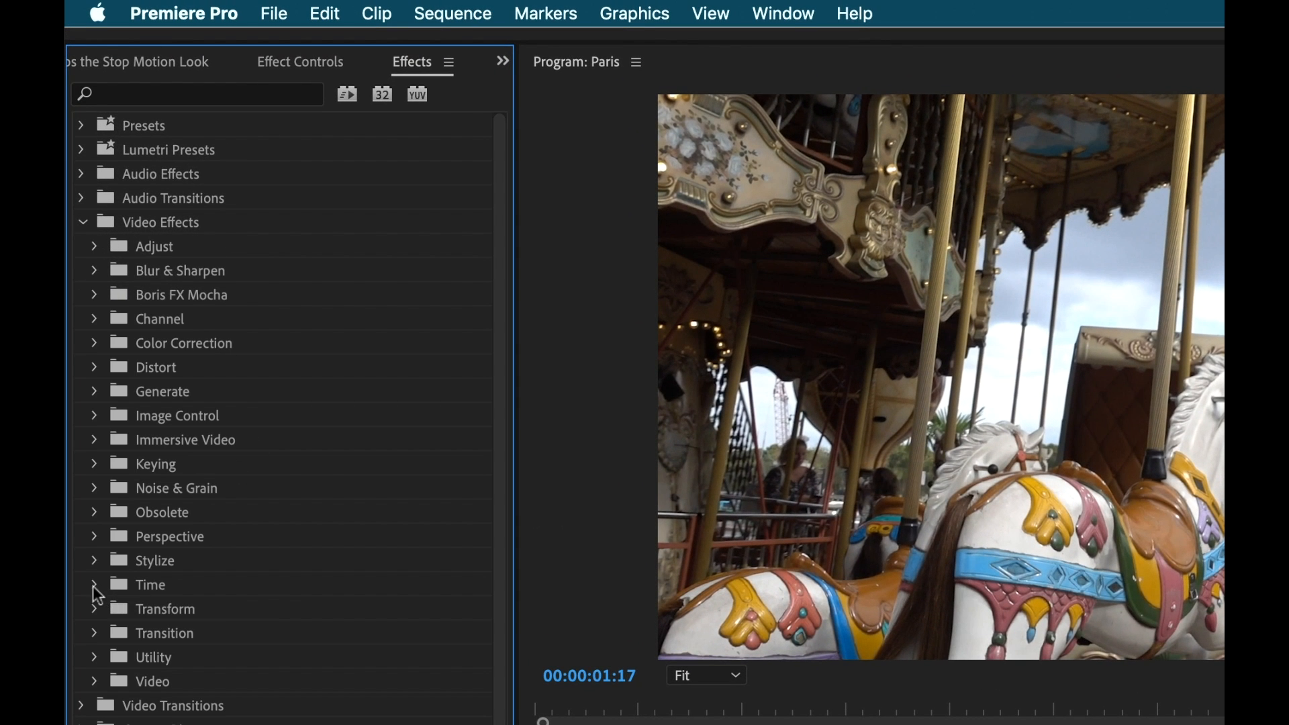
pyautogui.click(94, 584)
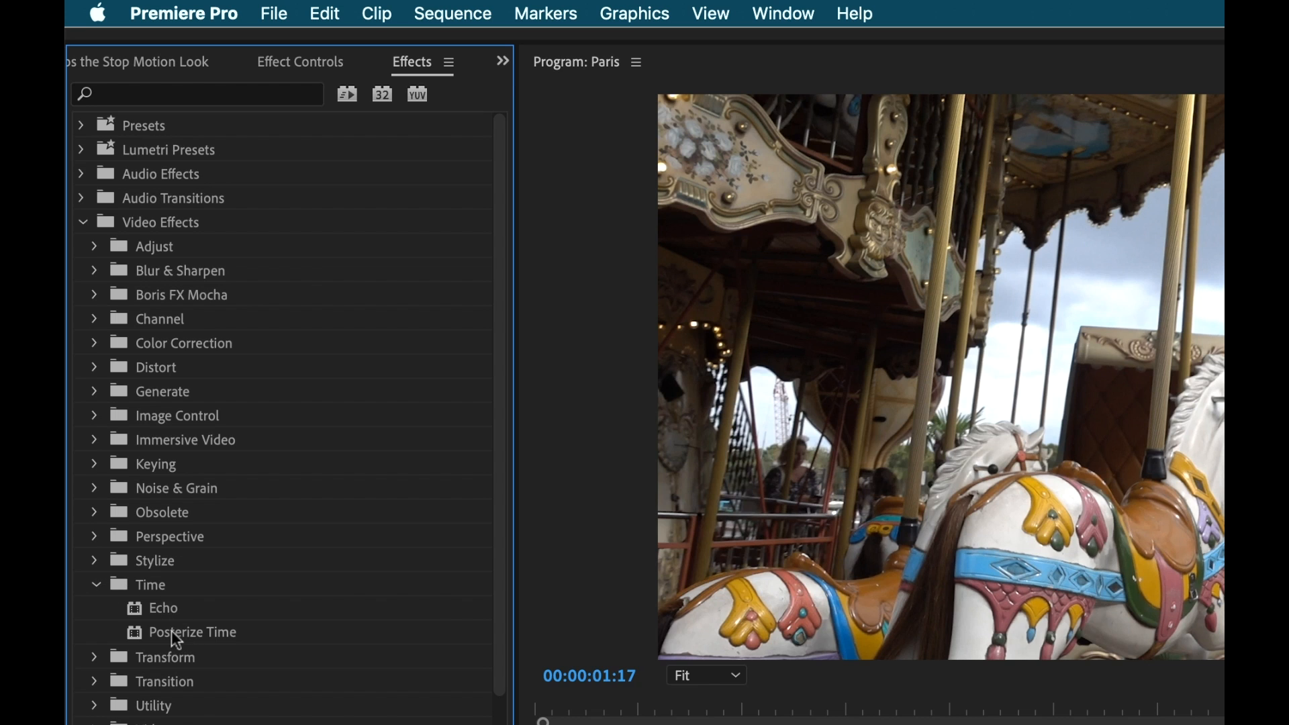
pyautogui.moveTo(212, 643)
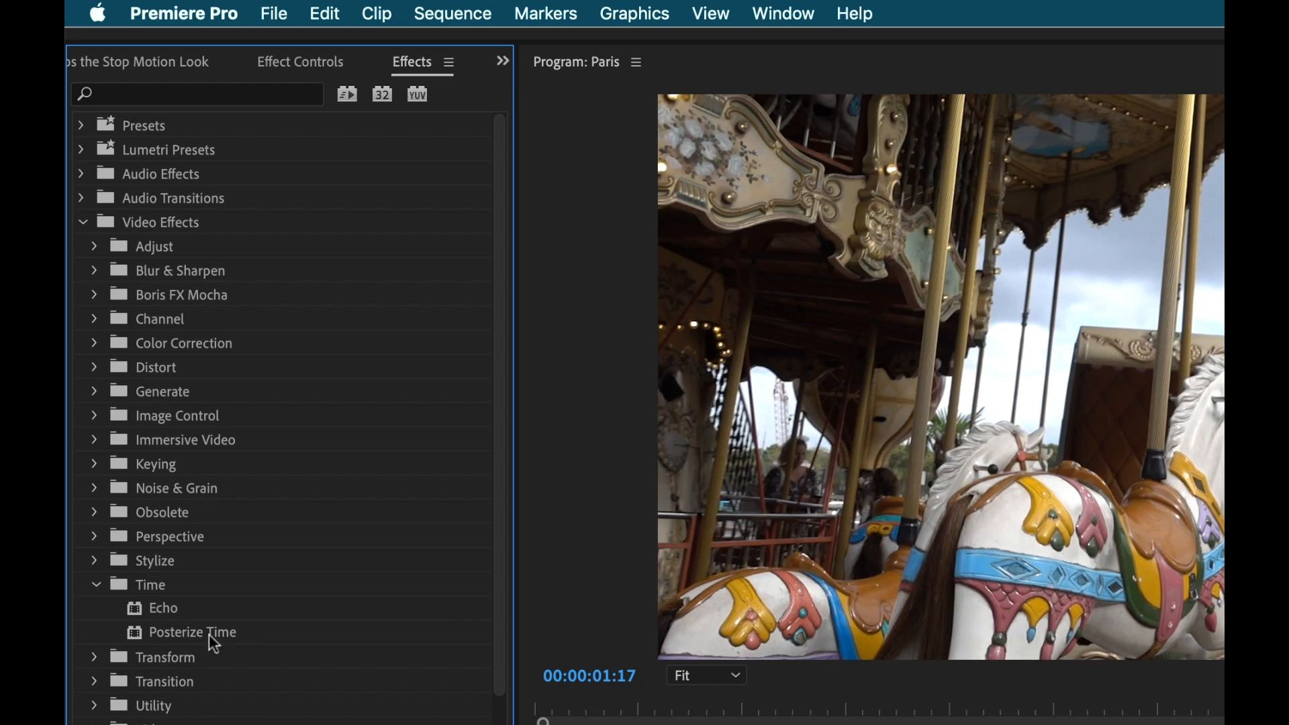
pyautogui.moveTo(216, 96)
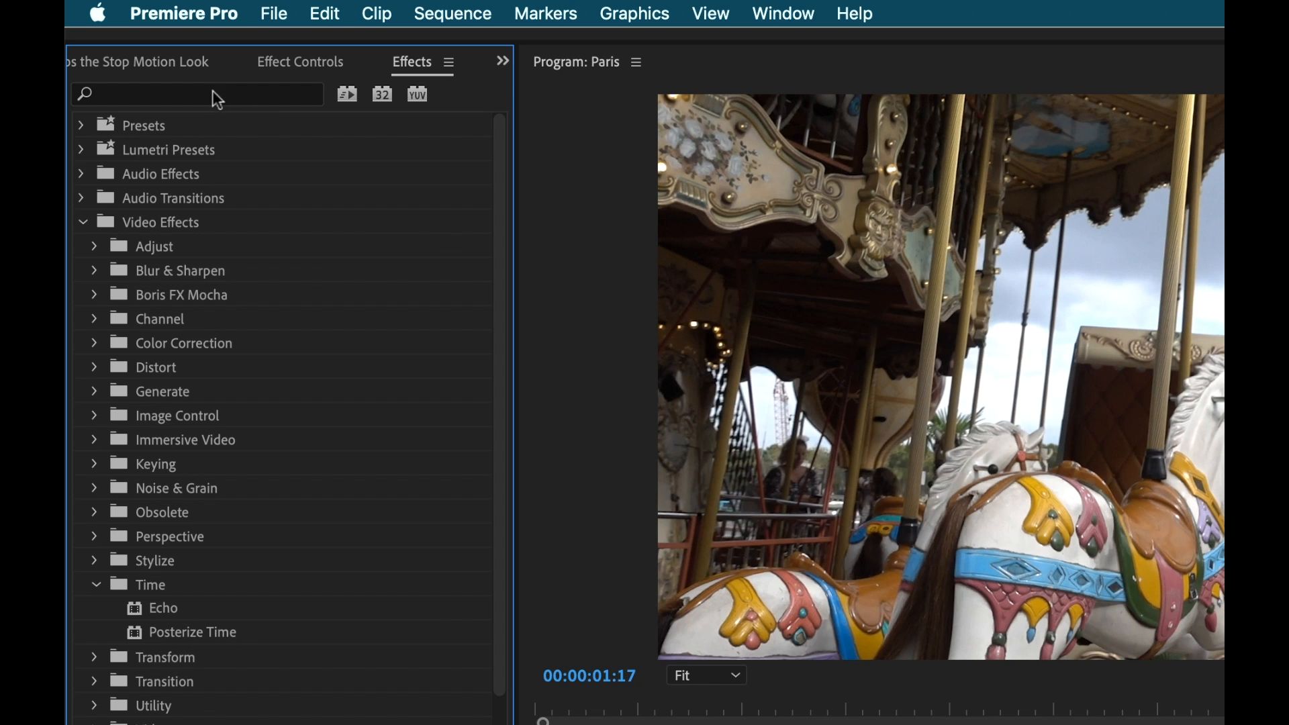
pyautogui.write('posterize')
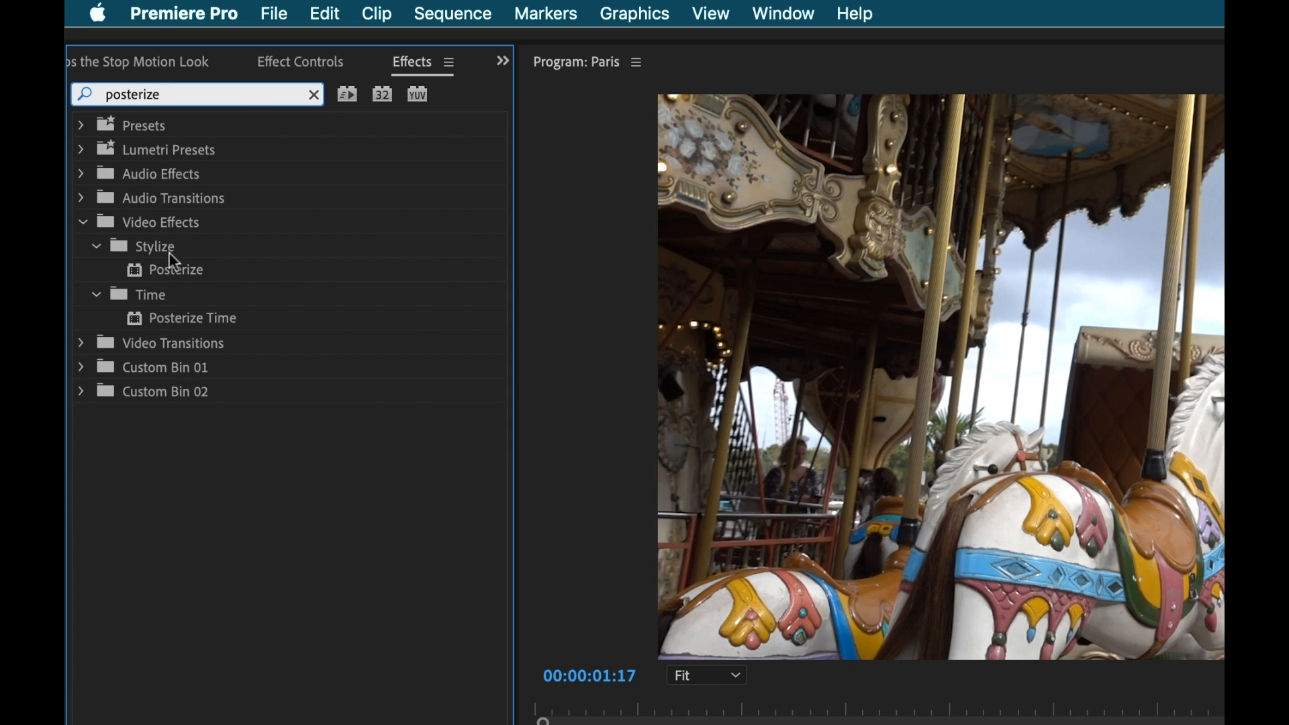
pyautogui.moveTo(179, 321)
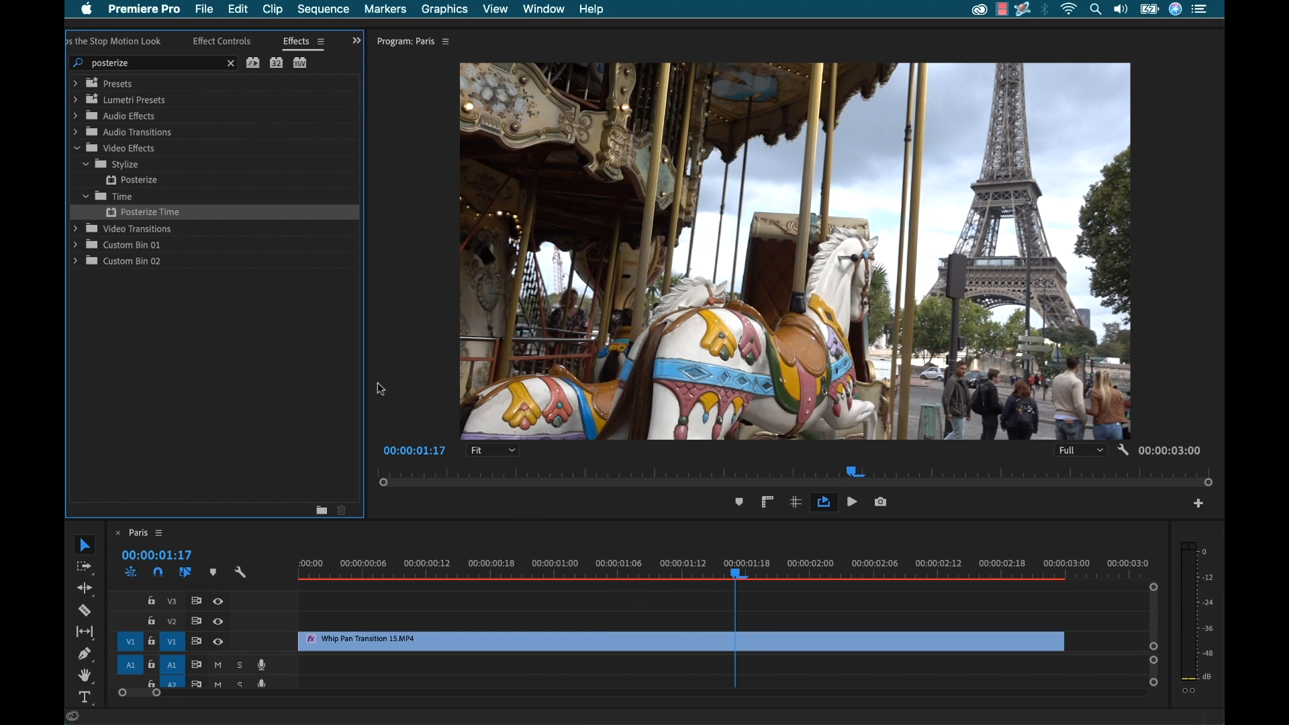
# - Review the carousel clip's applied Posterize Time settings in Effect Controls
pyautogui.click(221, 41)
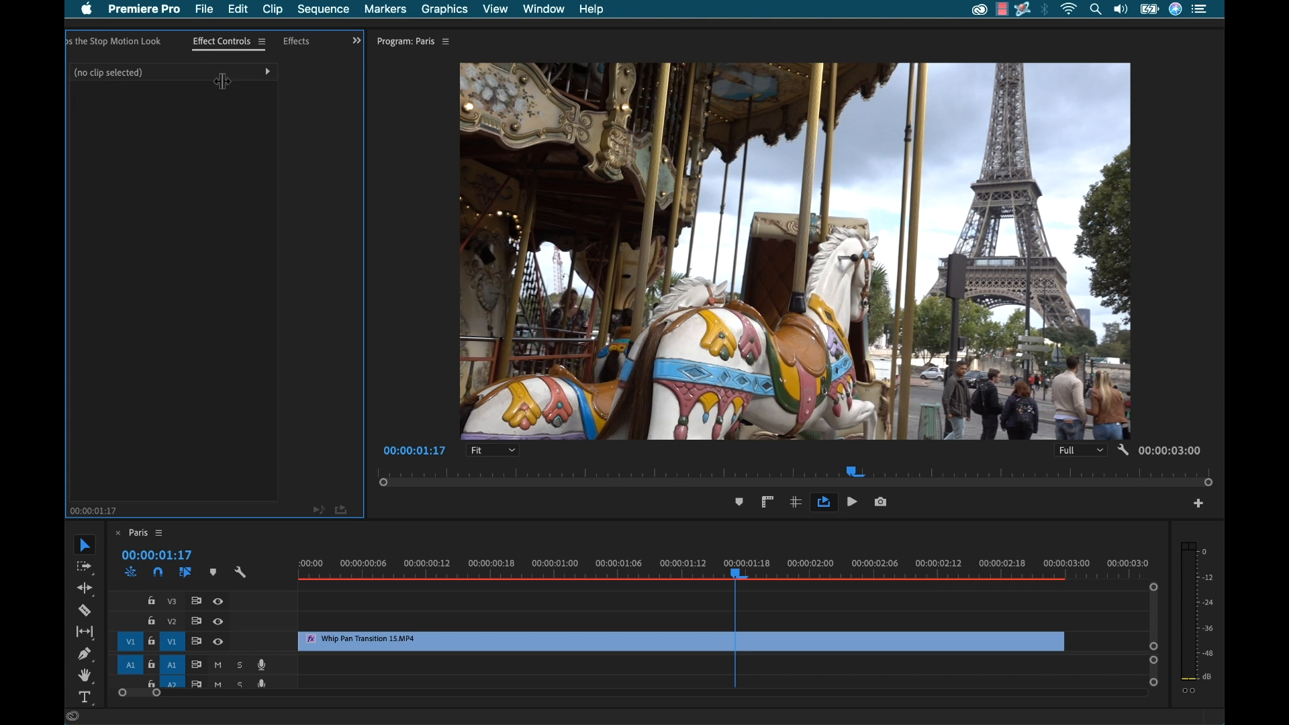
pyautogui.click(542, 9)
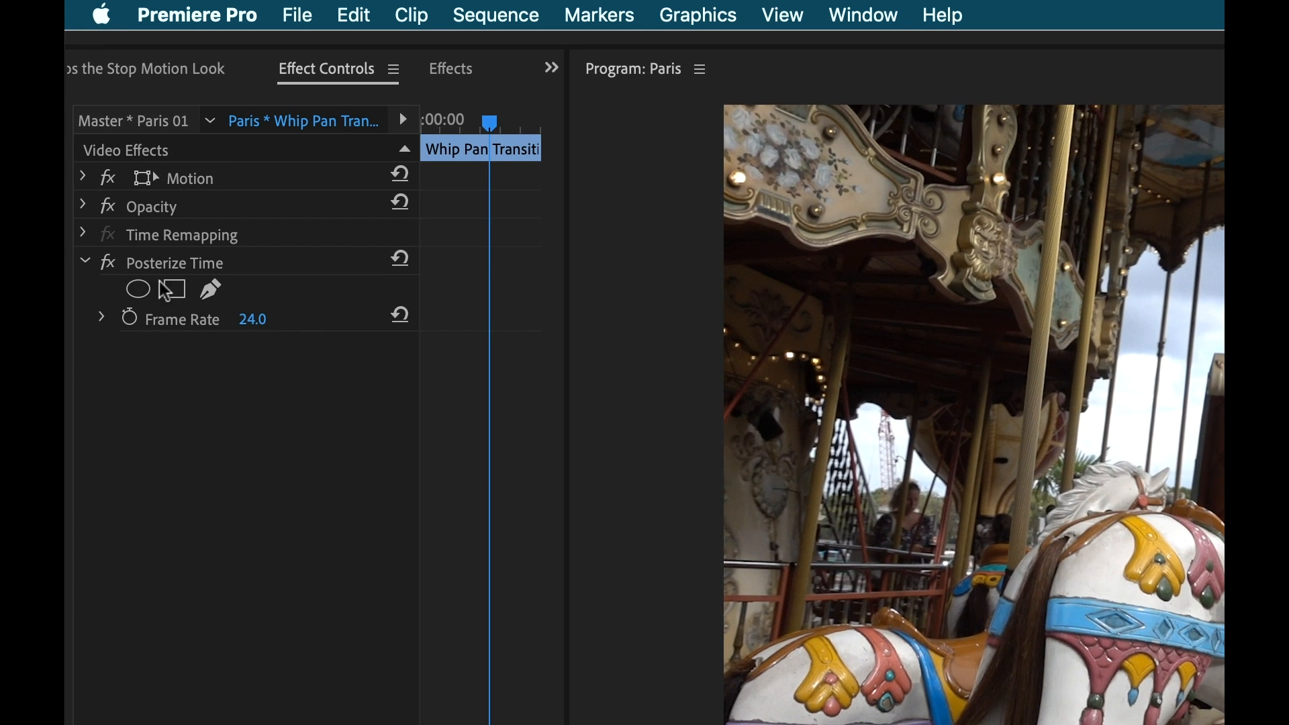
pyautogui.moveTo(175, 289)
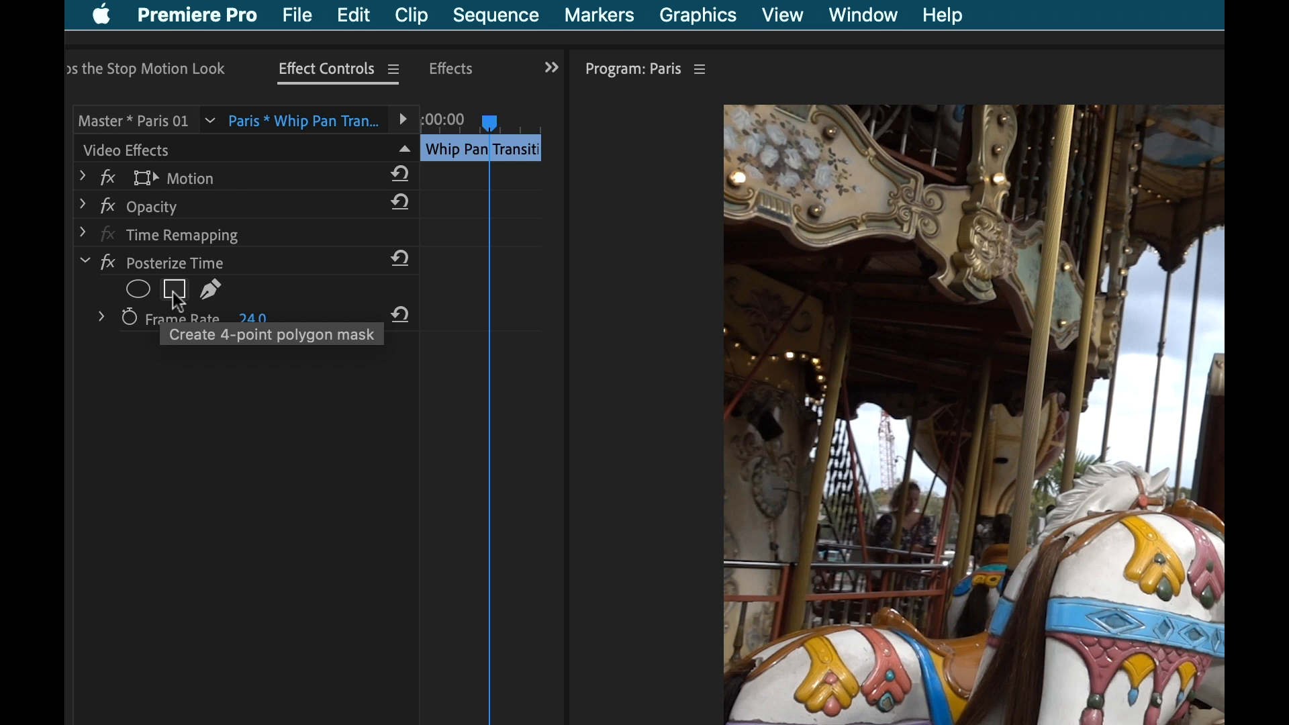
pyautogui.moveTo(185, 354)
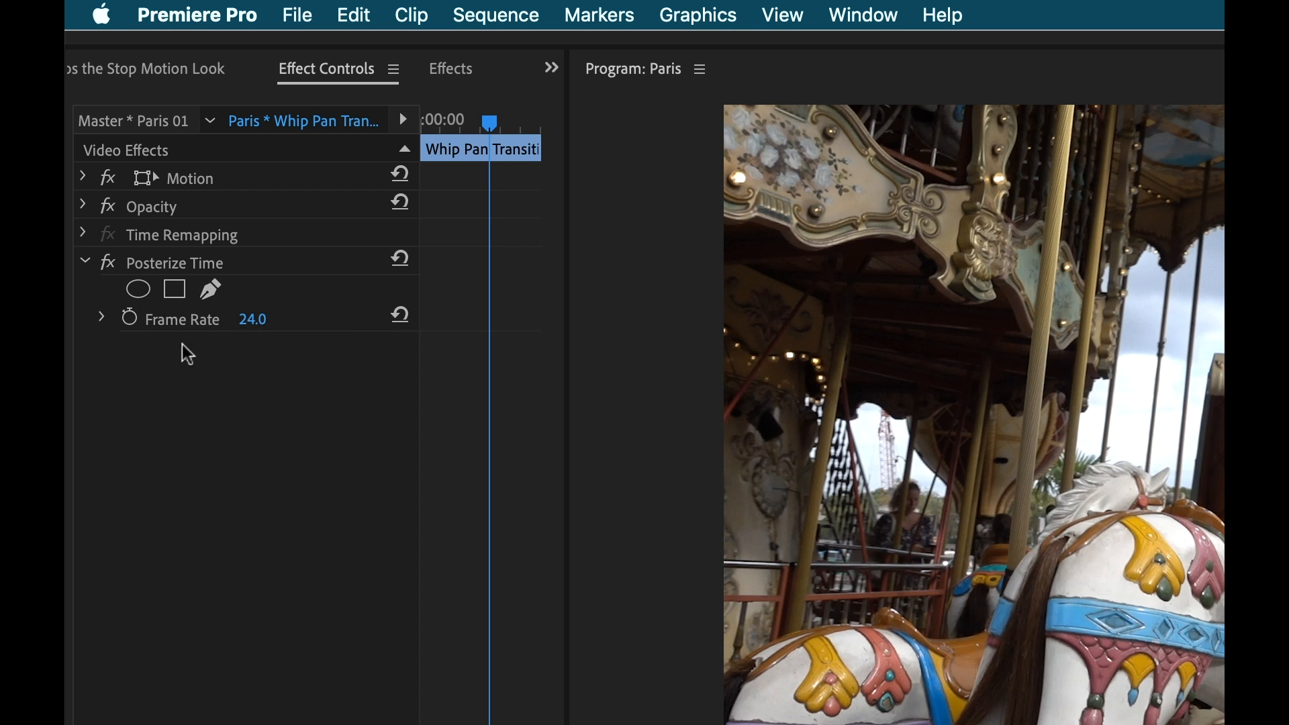
pyautogui.moveTo(231, 351)
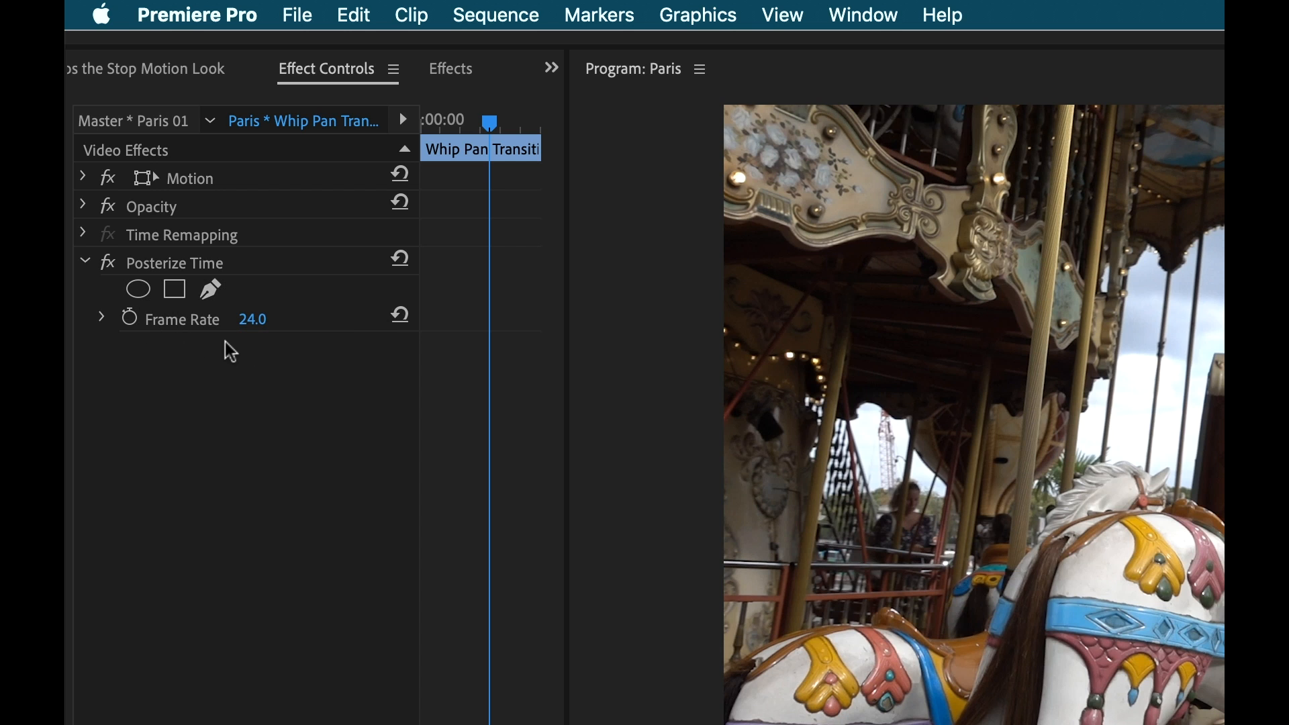
pyautogui.moveTo(273, 388)
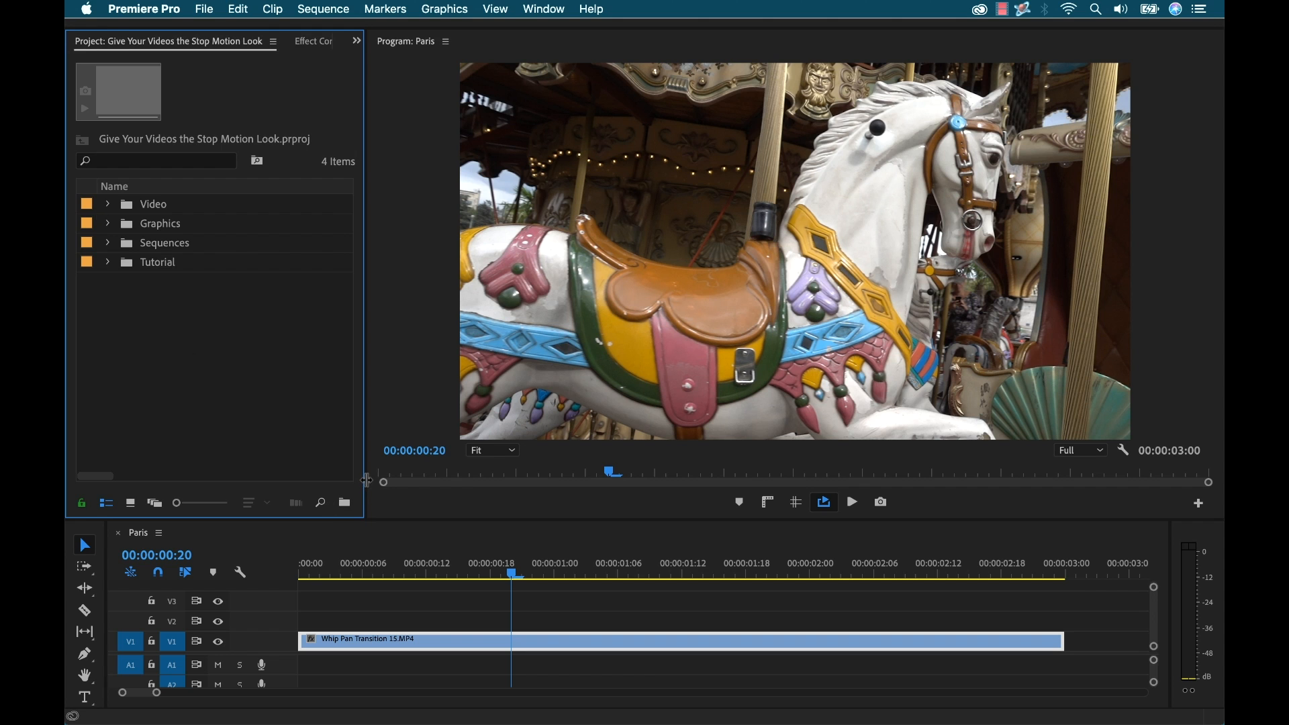
pyautogui.moveTo(376, 502)
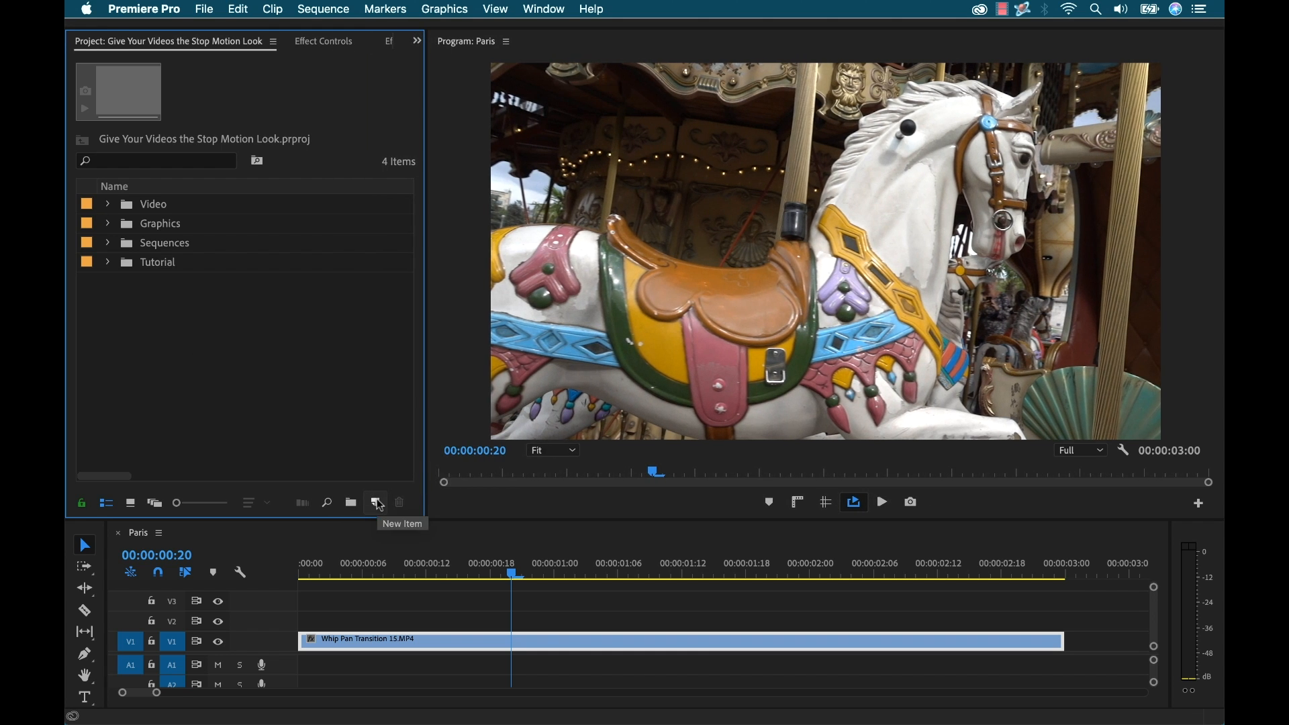
# - Add a 1920×1080 adjustment layer above the clip and trim its overhanging end
pyautogui.click(375, 502)
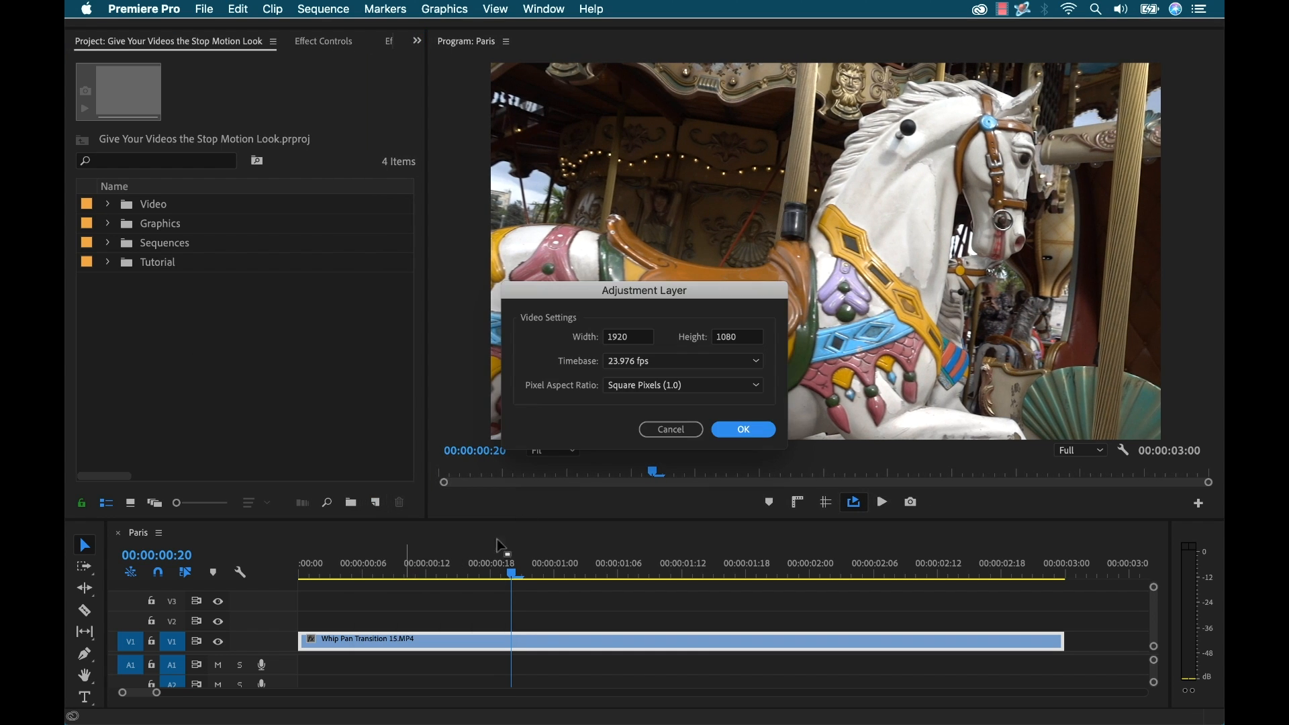
pyautogui.click(741, 429)
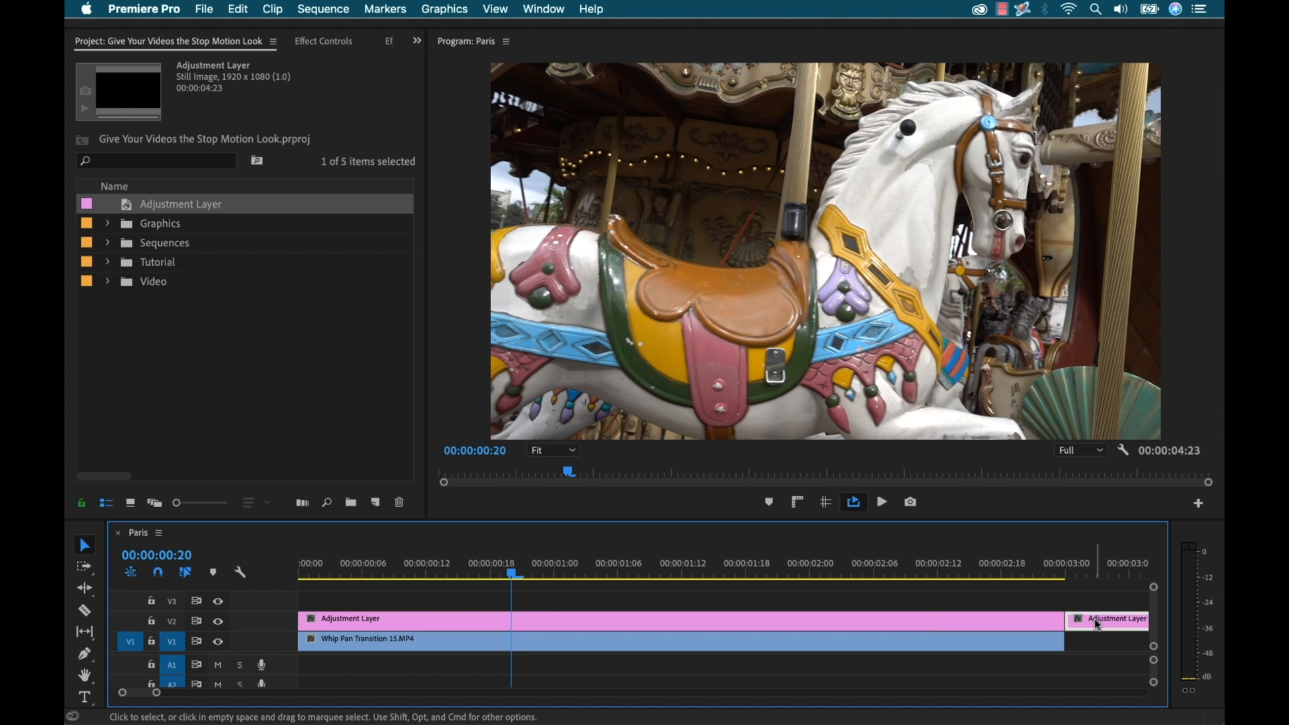
pyautogui.click(314, 41)
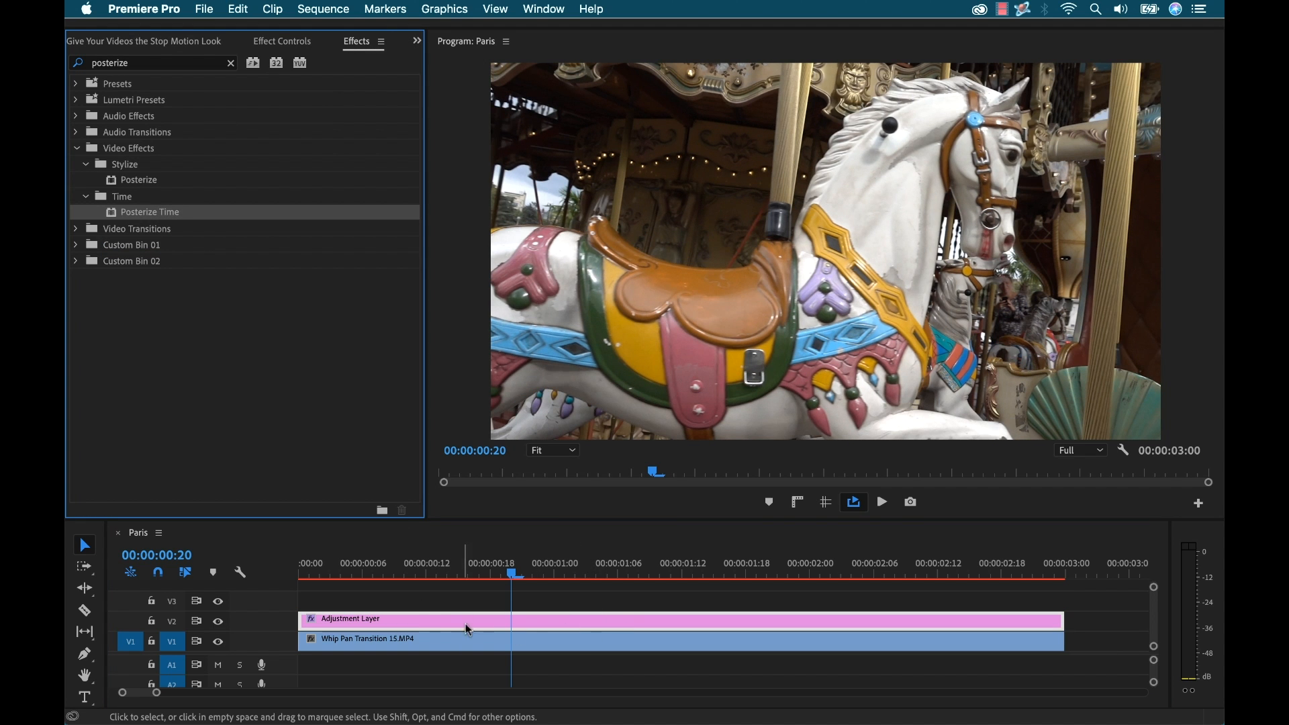
pyautogui.moveTo(808, 622)
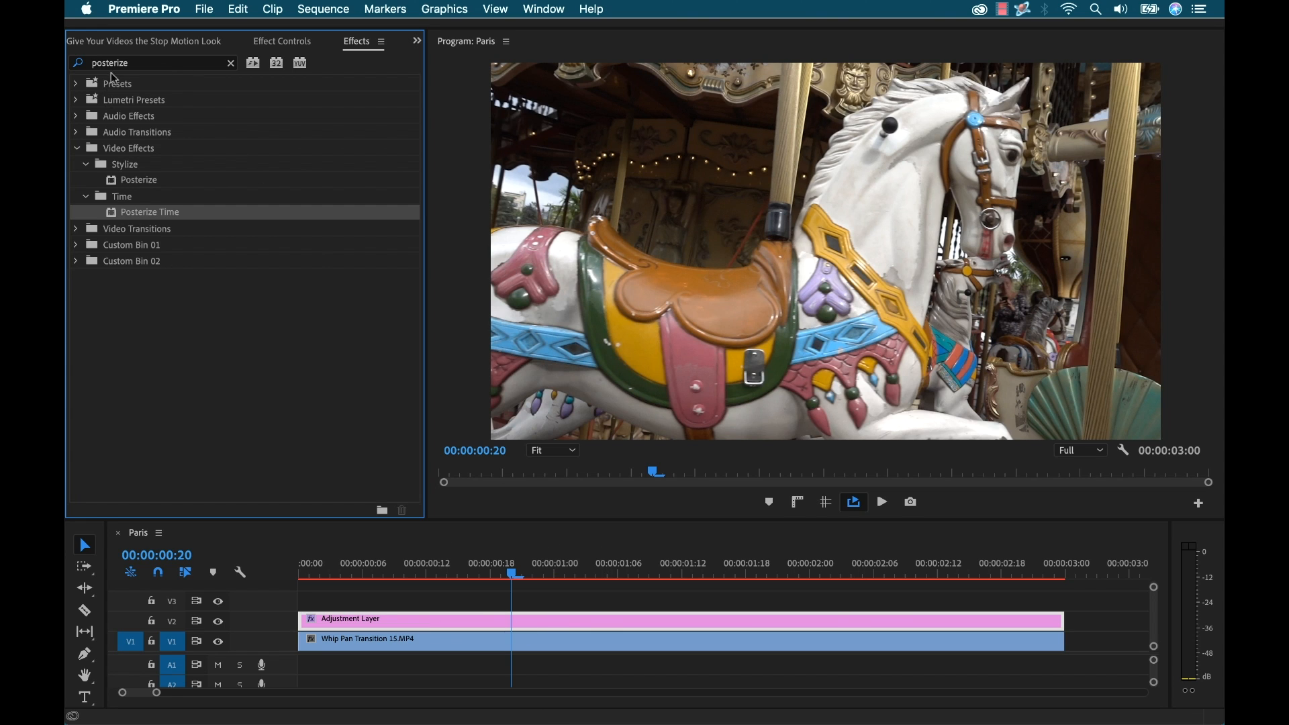
# - Set the adjustment layer's Posterize Time frame rate to 8.0
pyautogui.click(281, 41)
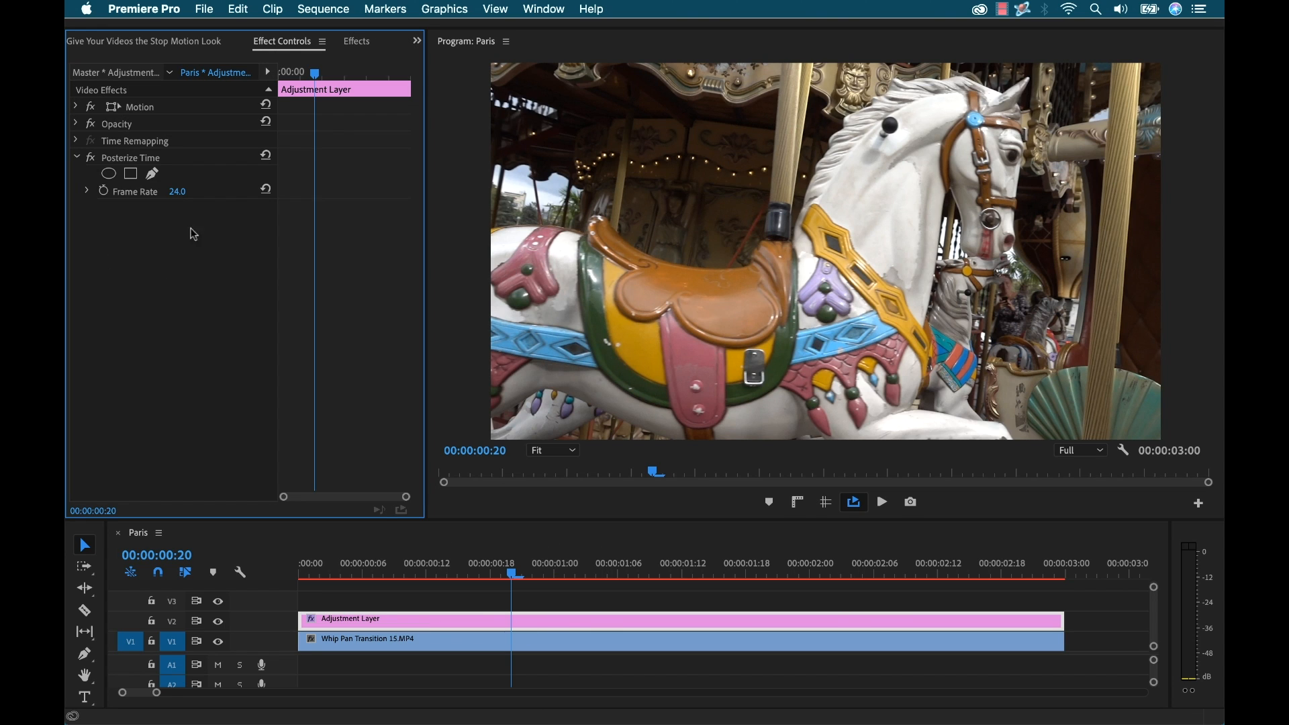
pyautogui.write('8.0')
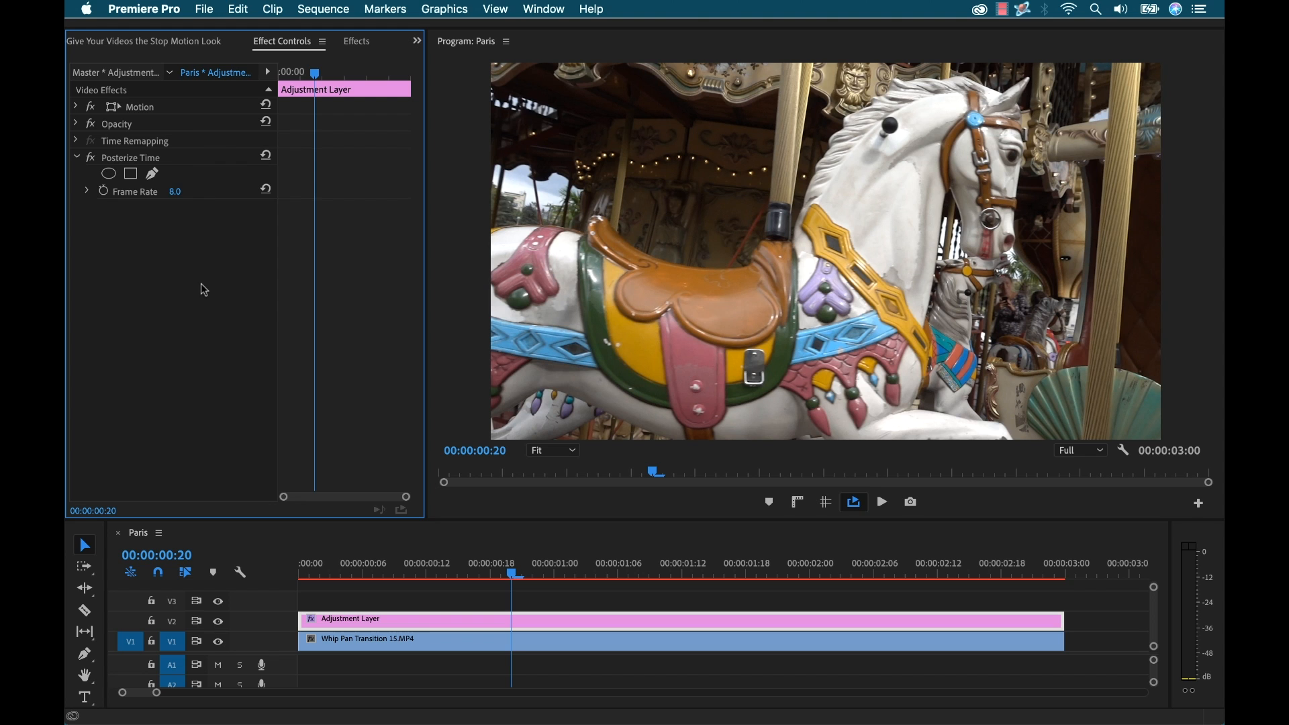
pyautogui.click(542, 9)
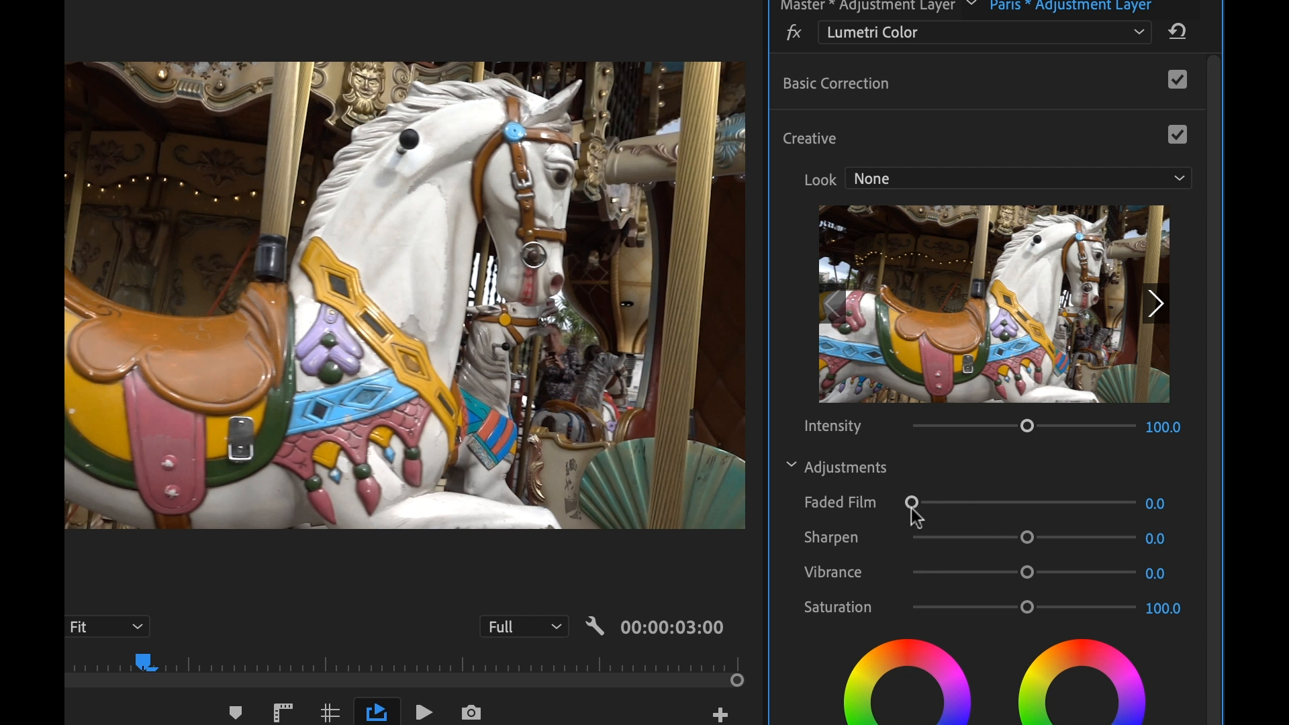
# - In Lumetri Creative, raise Faded Film to about 58, lower Vibrance, and set Saturation to 0
pyautogui.moveTo(911, 503); pyautogui.dragTo(1055, 503)
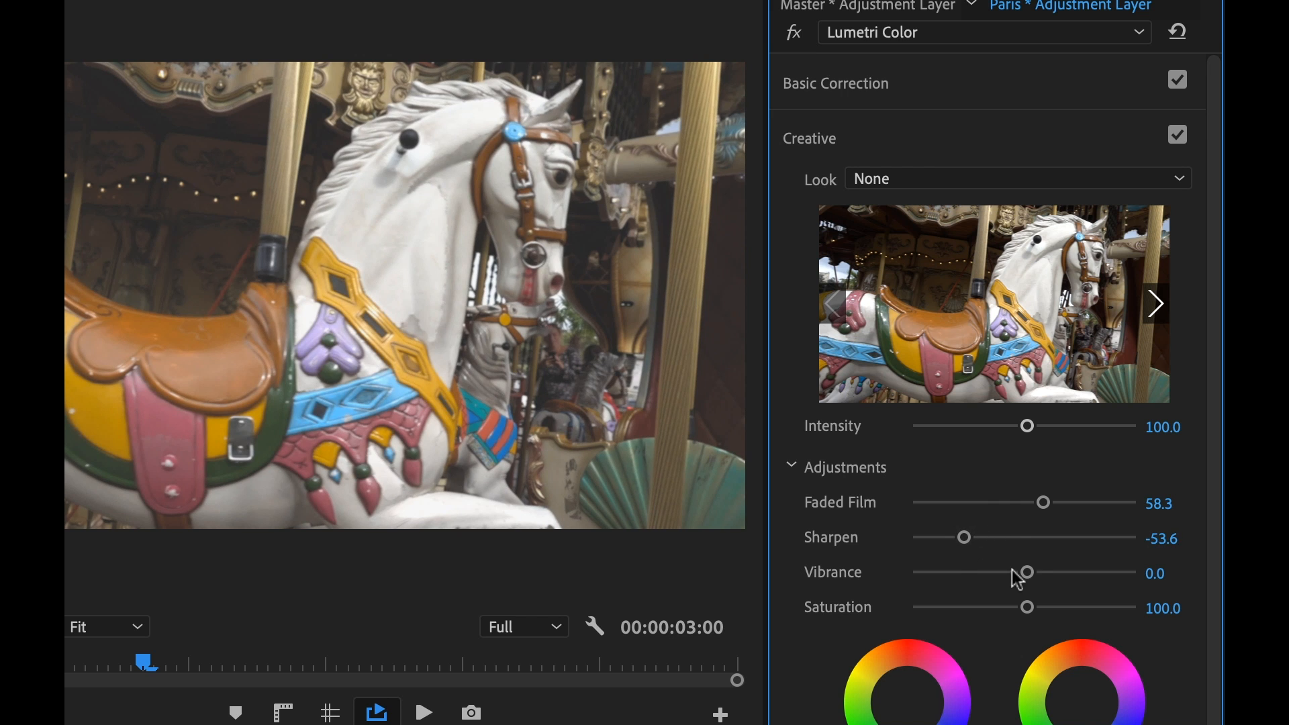
pyautogui.moveTo(1025, 572); pyautogui.dragTo(958, 572)
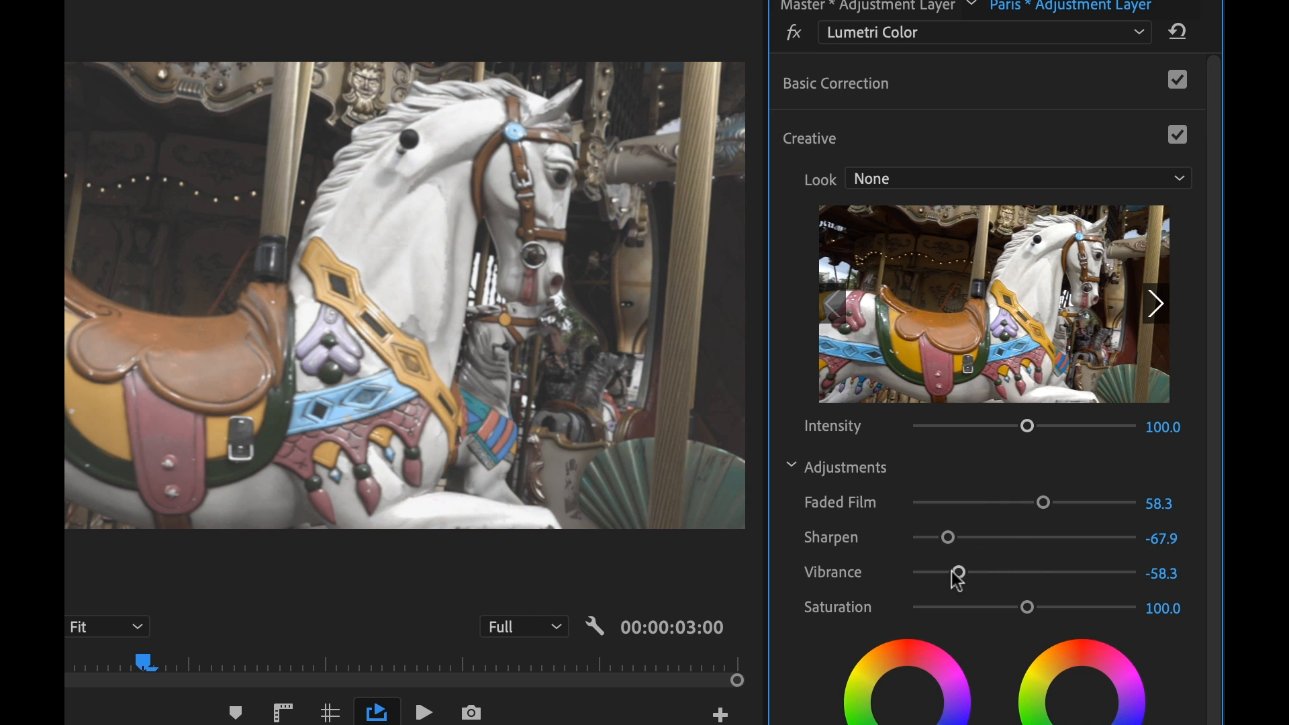
pyautogui.moveTo(1026, 607); pyautogui.dragTo(922, 608)
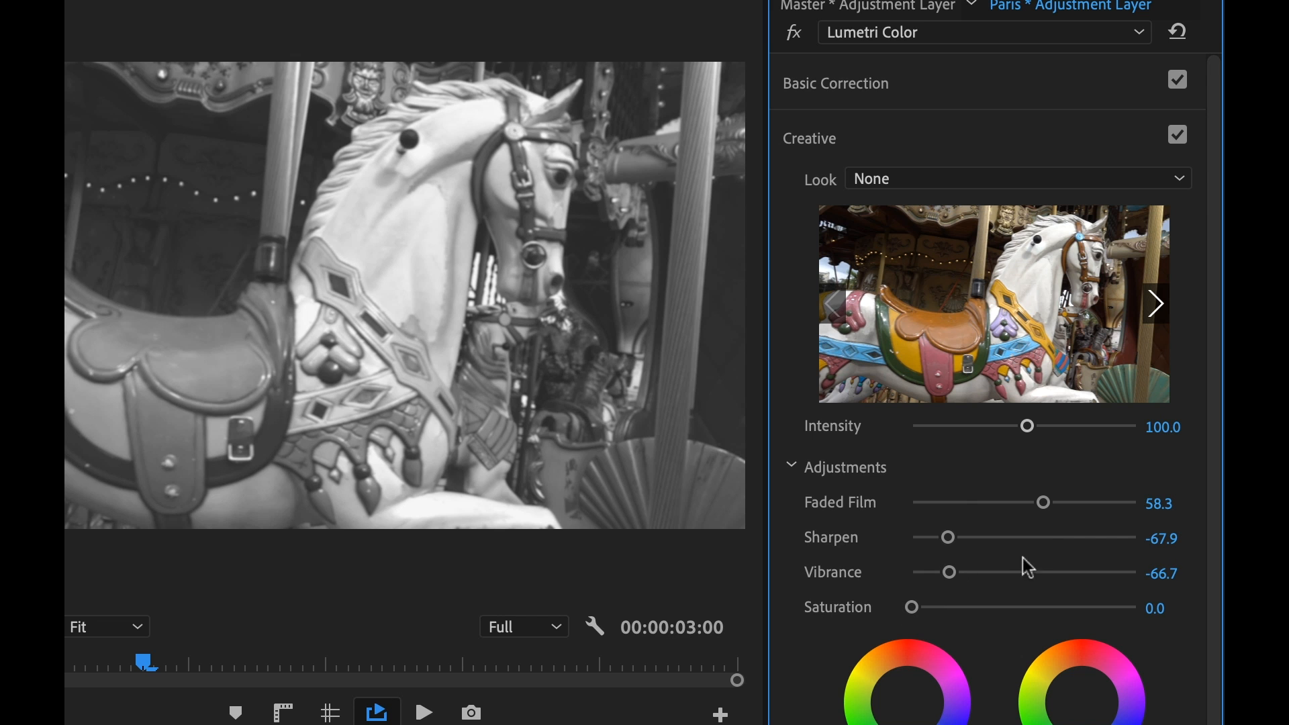
pyautogui.click(809, 138)
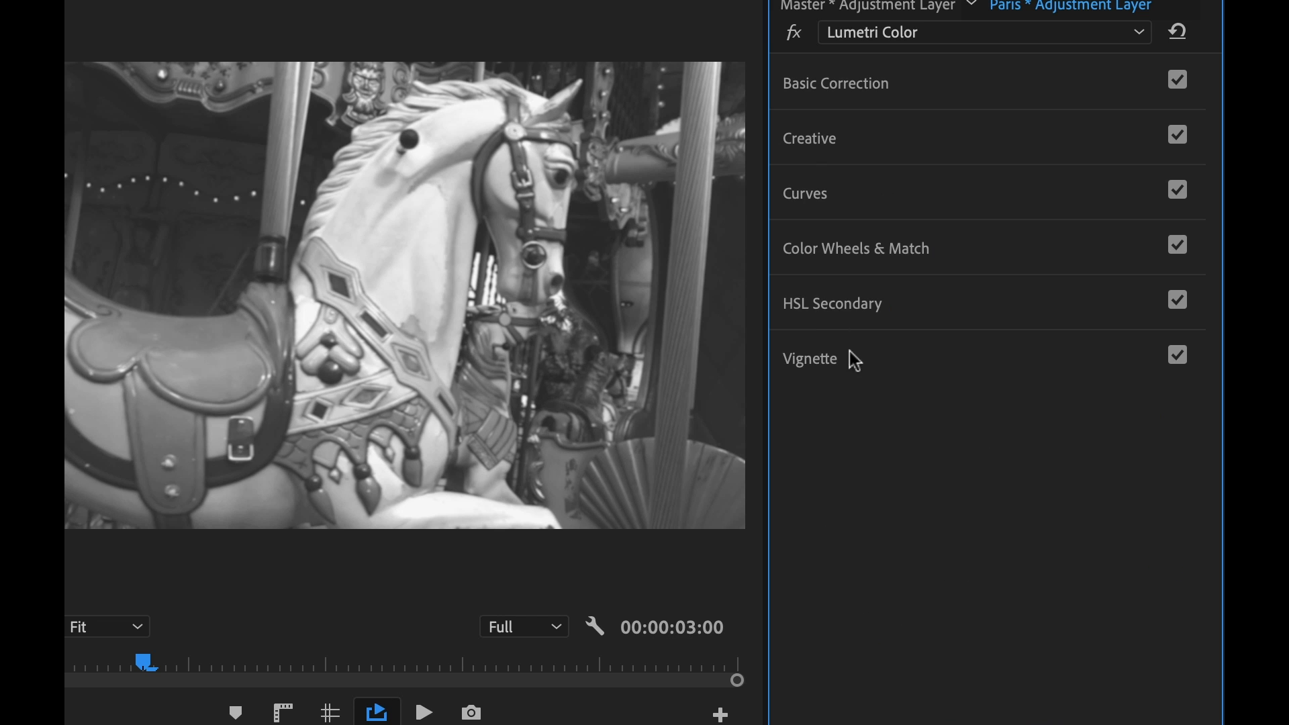
pyautogui.click(810, 358)
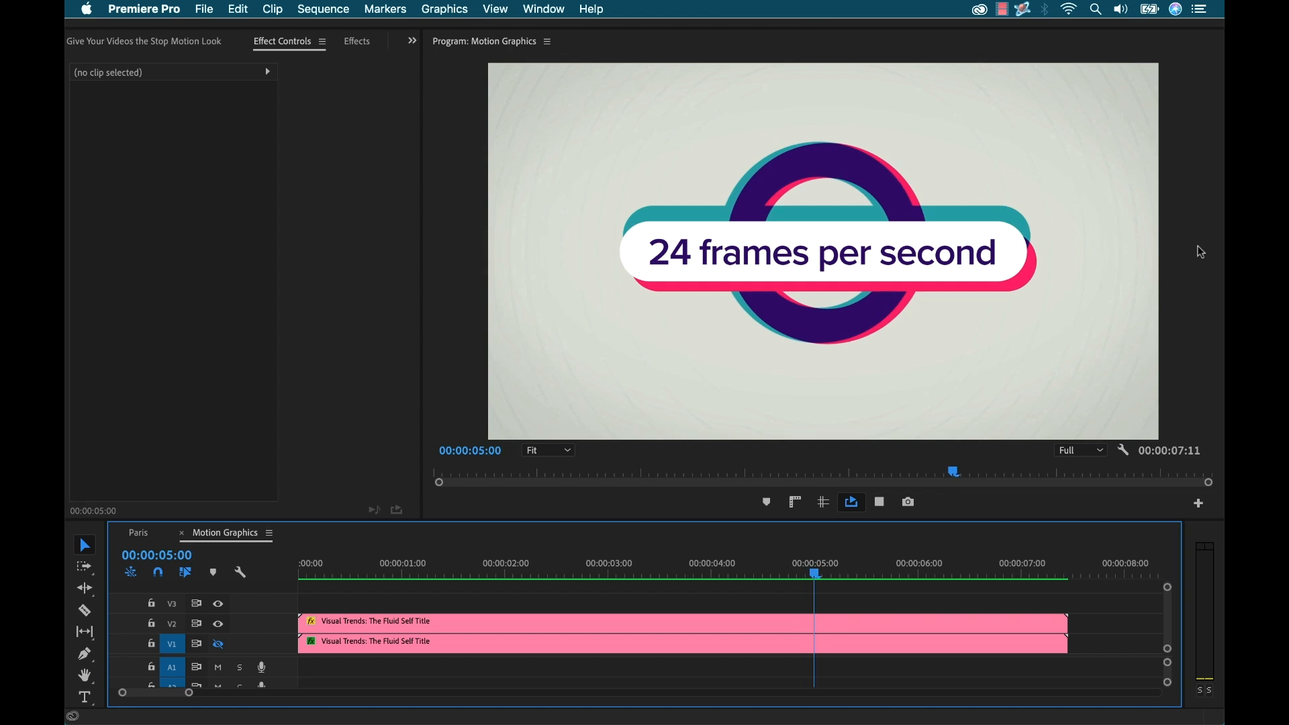
# - Select the Visual Trends title clip to inspect its effects, then deselect it
pyautogui.click(1022, 573)
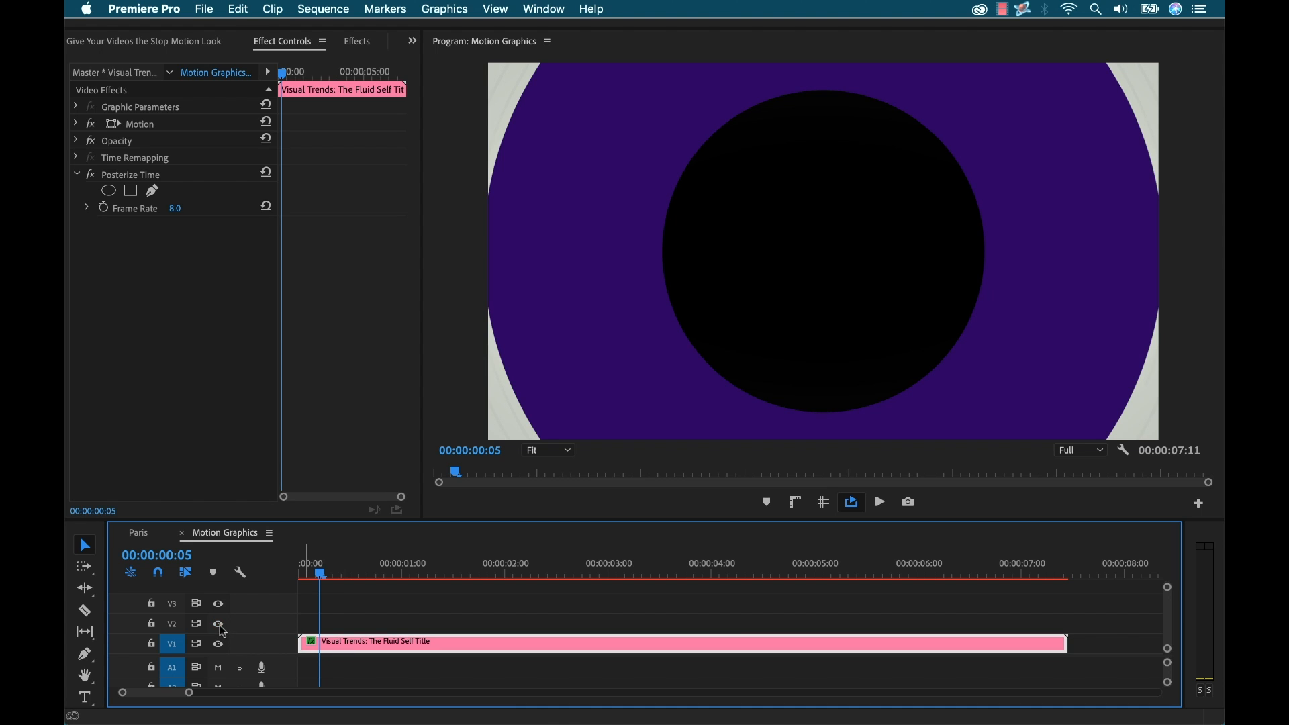
pyautogui.click(559, 605)
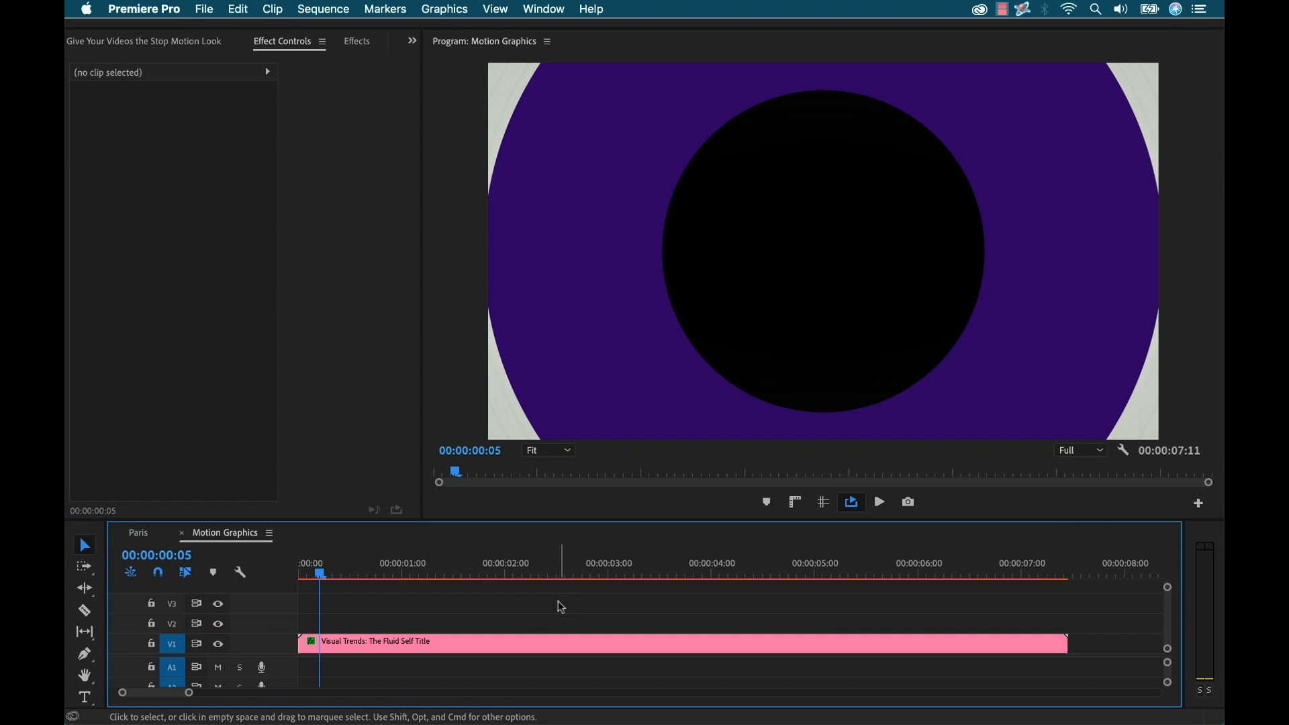